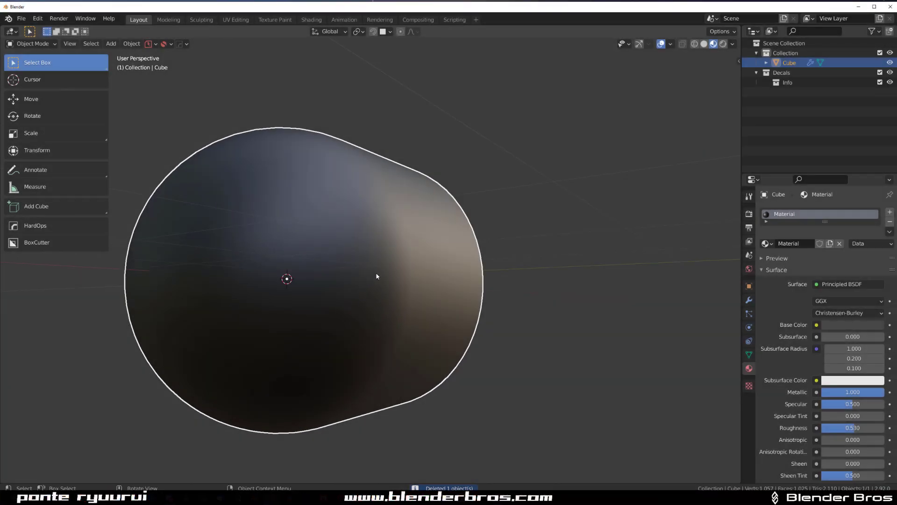
pyautogui.moveTo(372, 250)
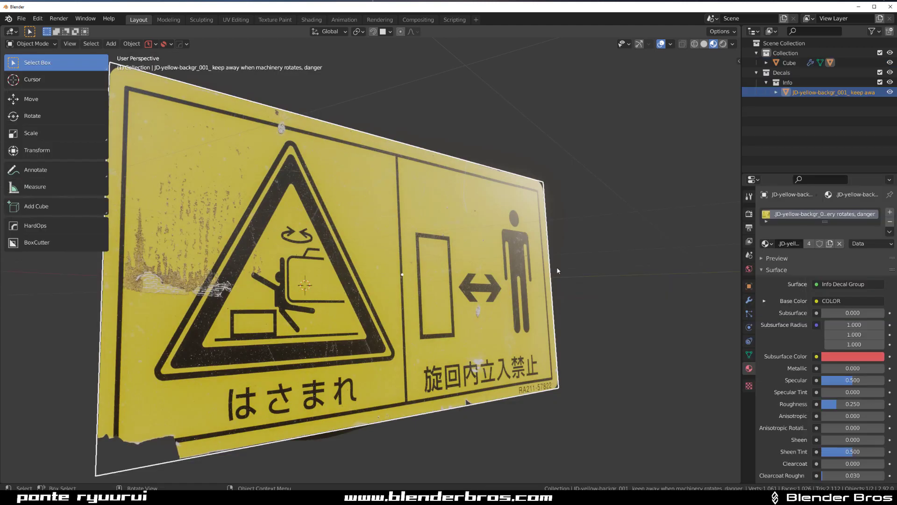
pyautogui.press('s')
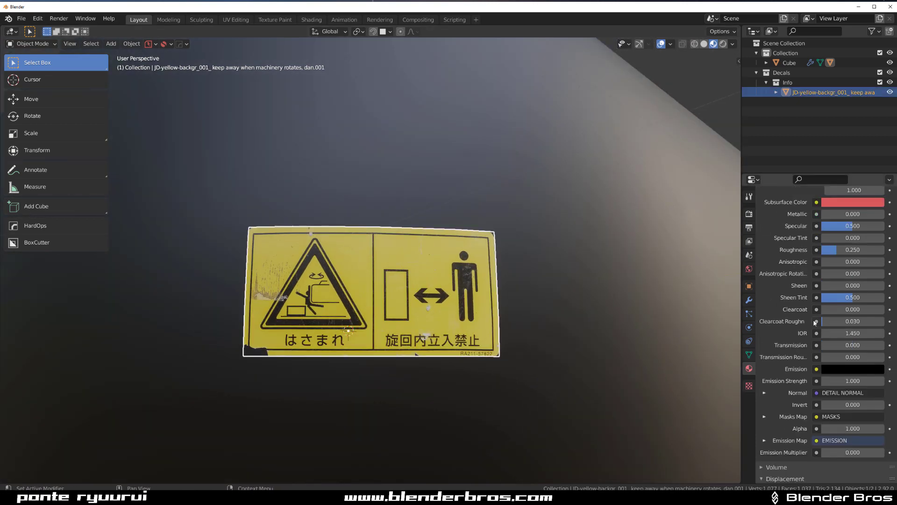
# Lower the decal material's Alpha from 1.000 to 0.430 so it blends into the dark object
pyautogui.scroll(-3)
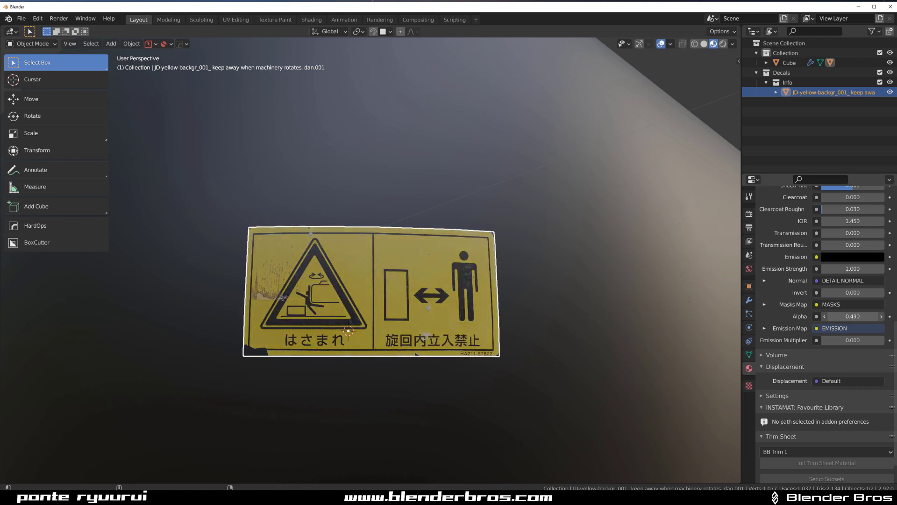
pyautogui.moveTo(852, 315); pyautogui.dragTo(841, 316)
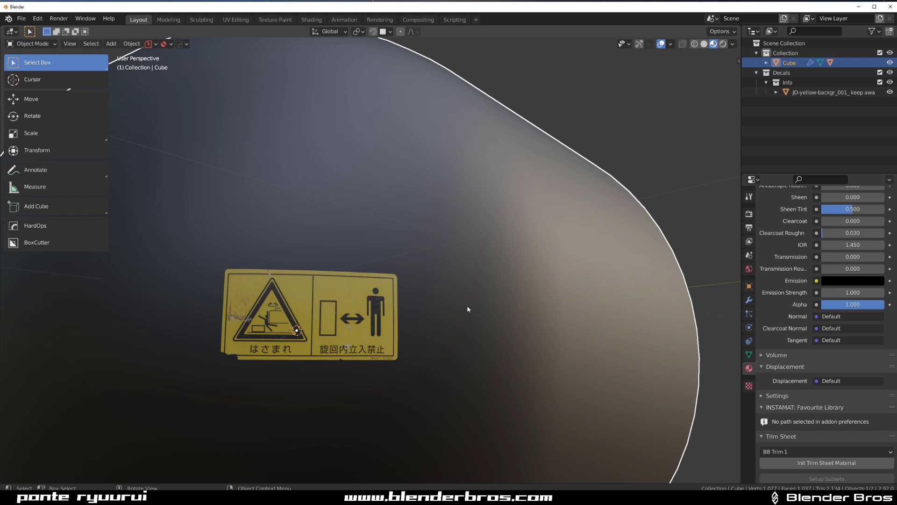
pyautogui.moveTo(314, 326)
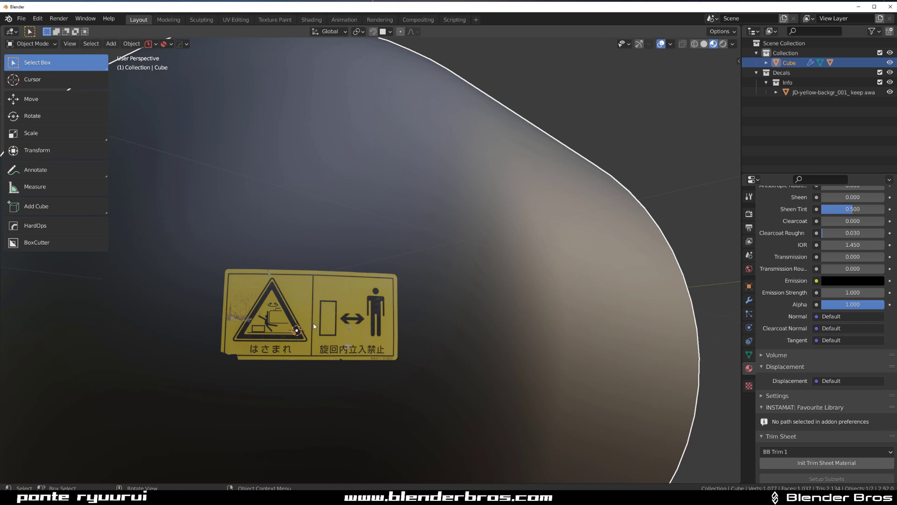
pyautogui.moveTo(380, 321)
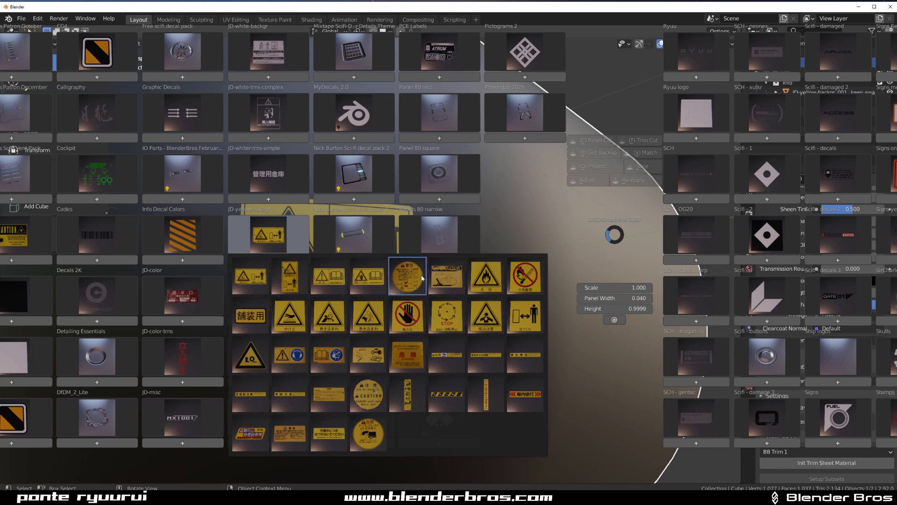
pyautogui.moveTo(420, 316)
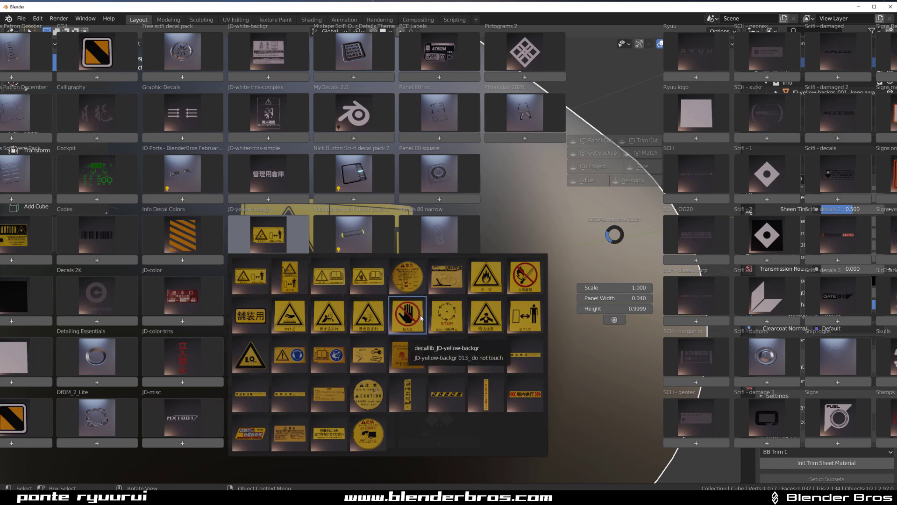